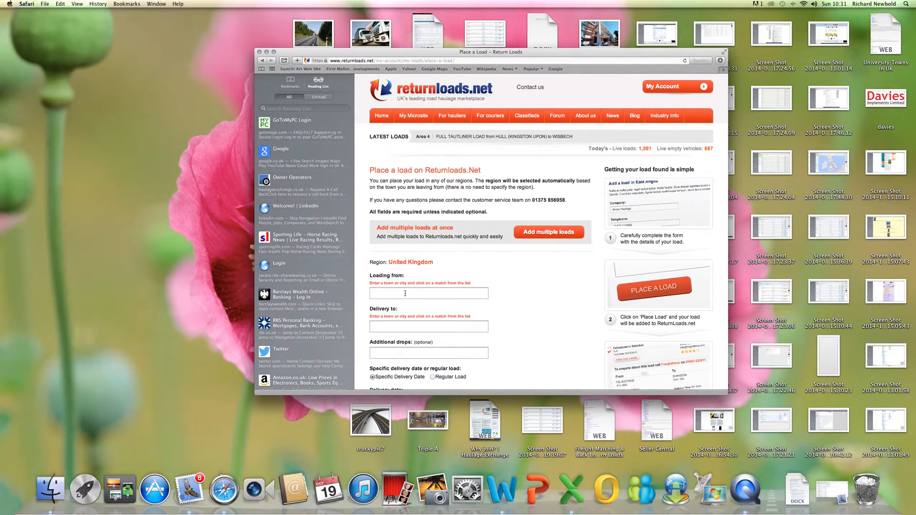
# Set the load's origin to Reading, Berkshire and destination to Birmingham, West Midlands.
pyautogui.write('readin')
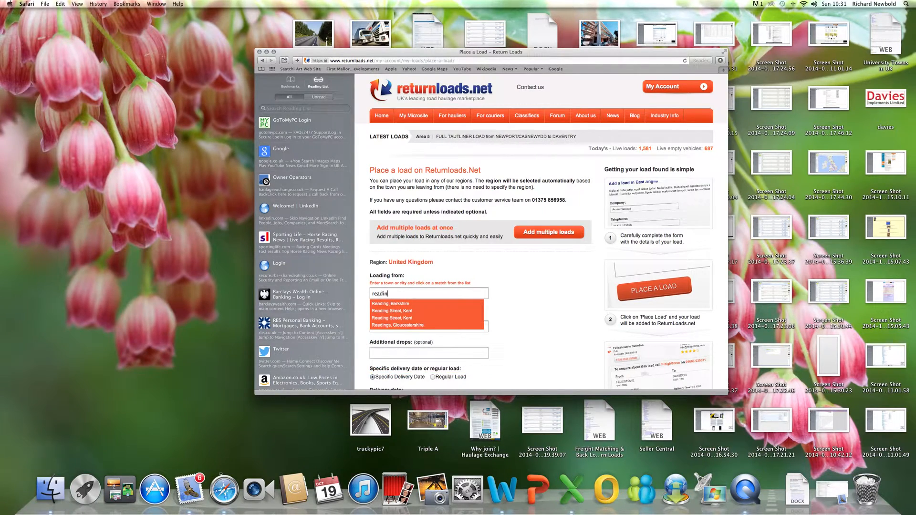
pyautogui.click(390, 303)
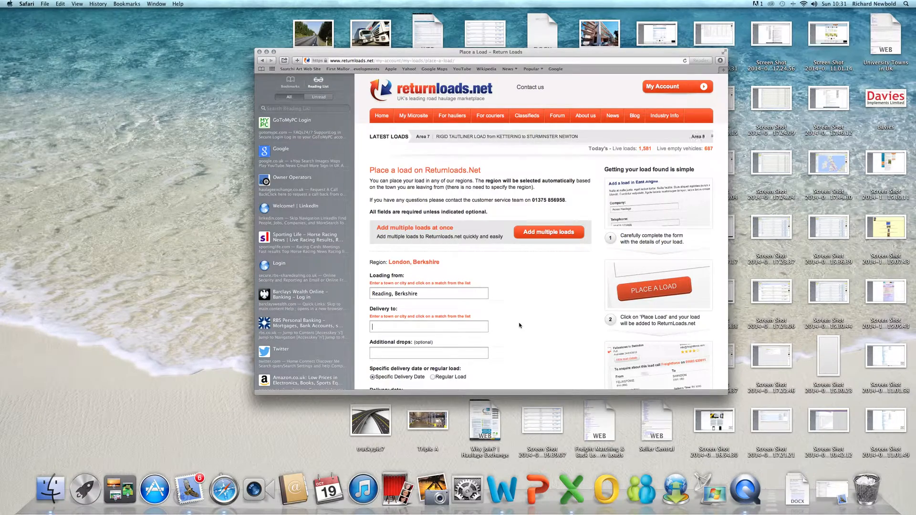
pyautogui.write('birl')
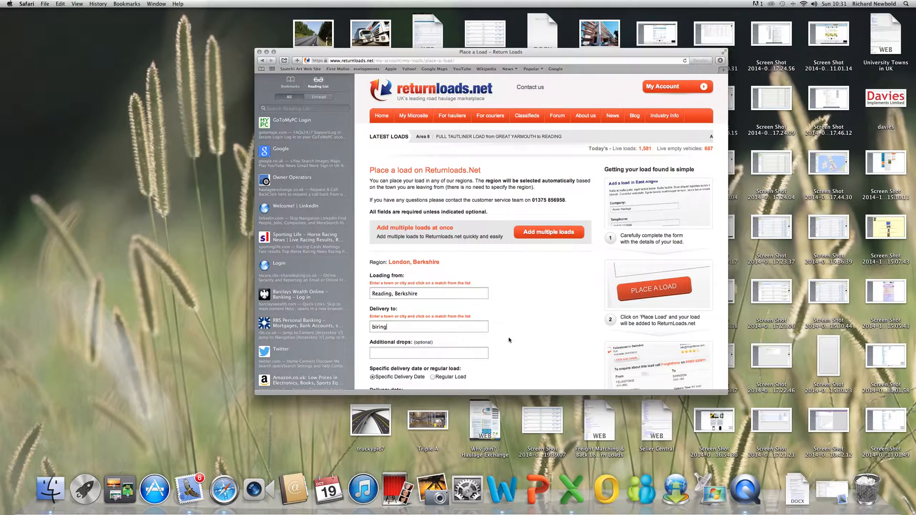
pyautogui.write('birl')
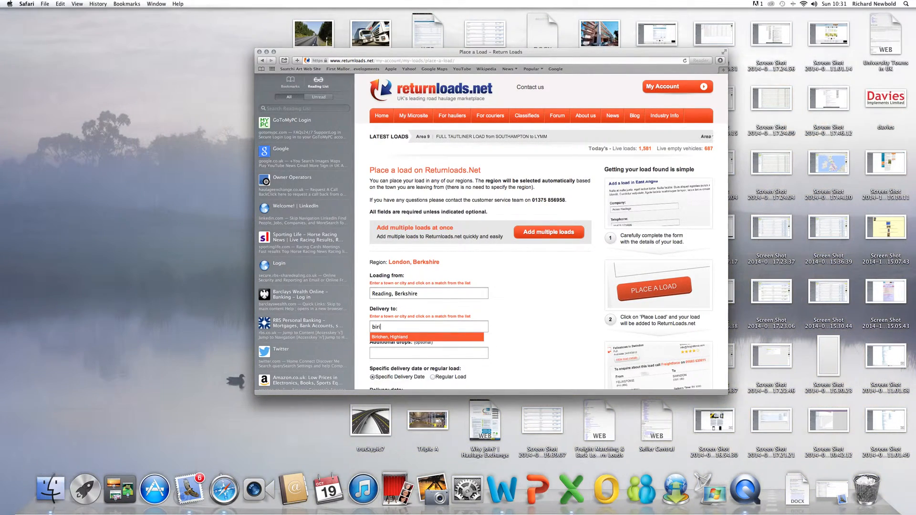
pyautogui.write('birmin')
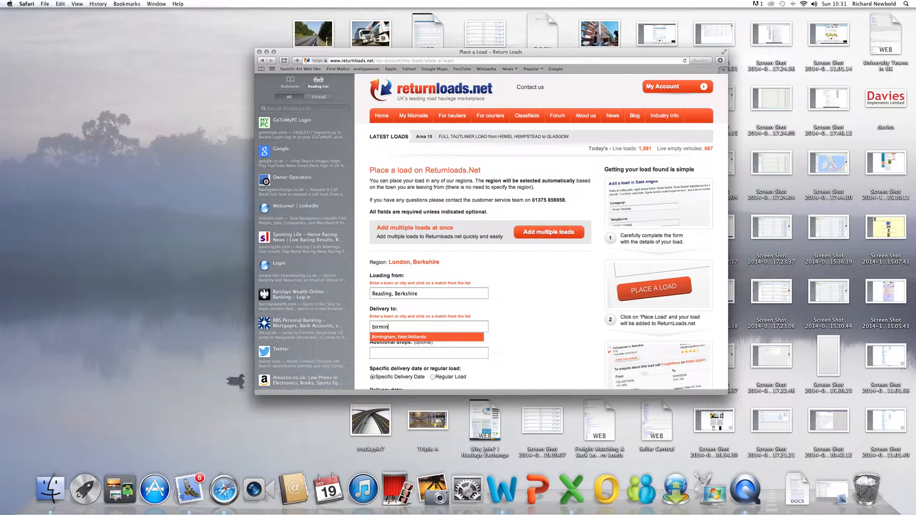
pyautogui.click(400, 337)
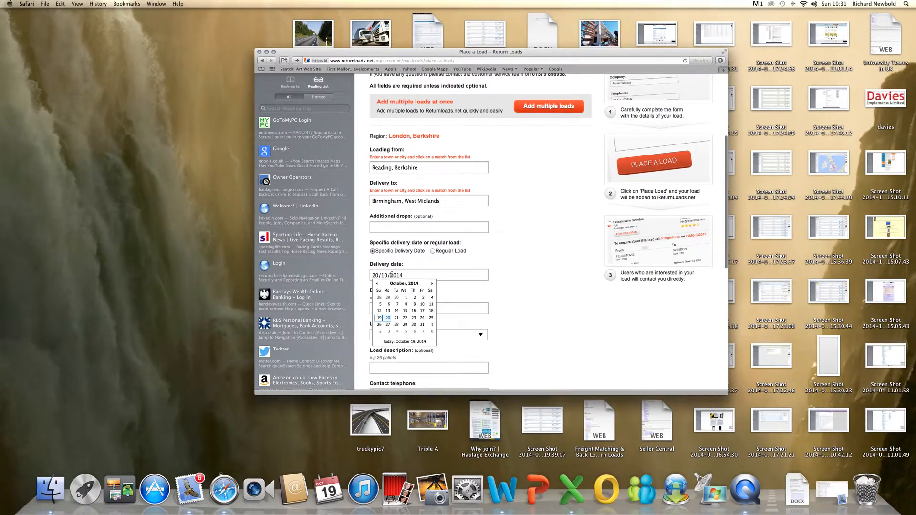
# Date the load 22 October 2014, mark it Full Tautliner Load, and place it.
pyautogui.click(405, 317)
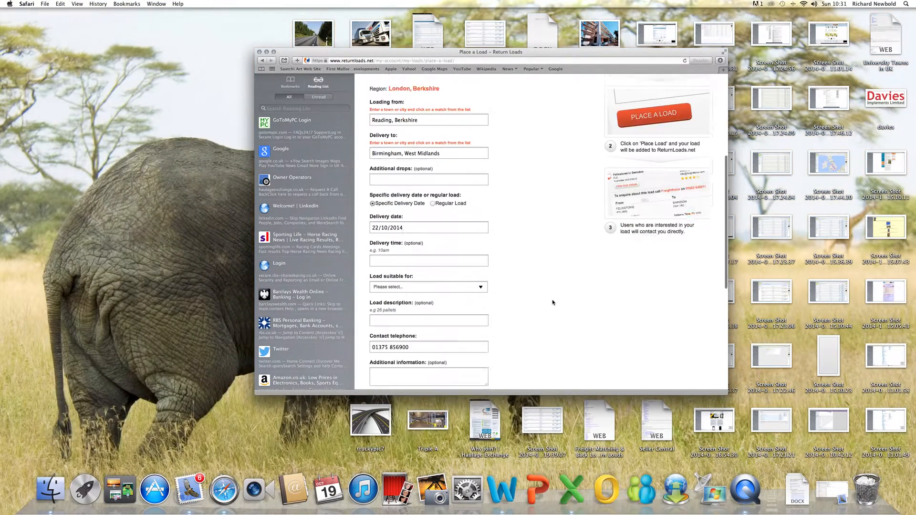
pyautogui.click(428, 287)
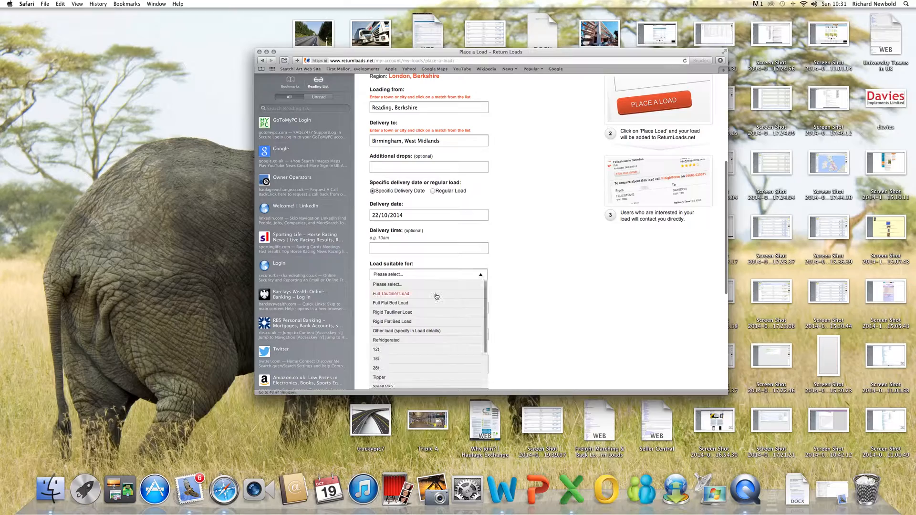
pyautogui.click(391, 294)
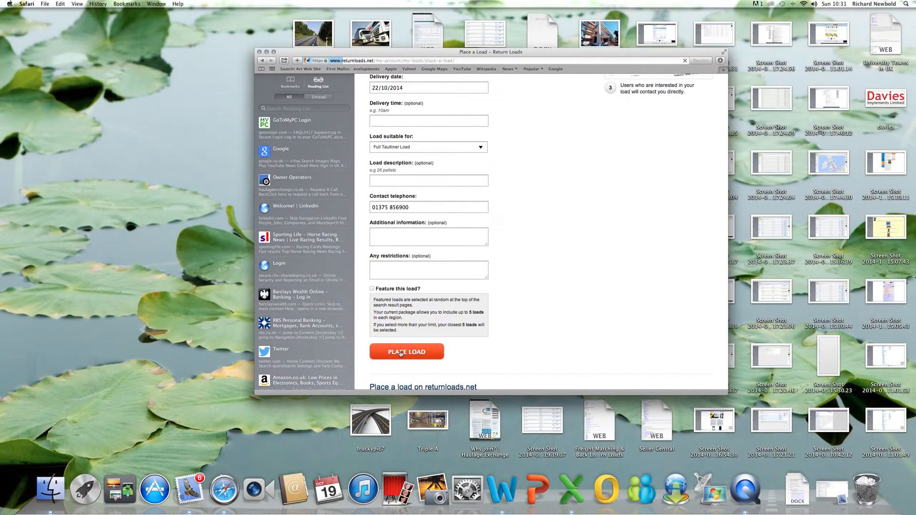
pyautogui.click(406, 352)
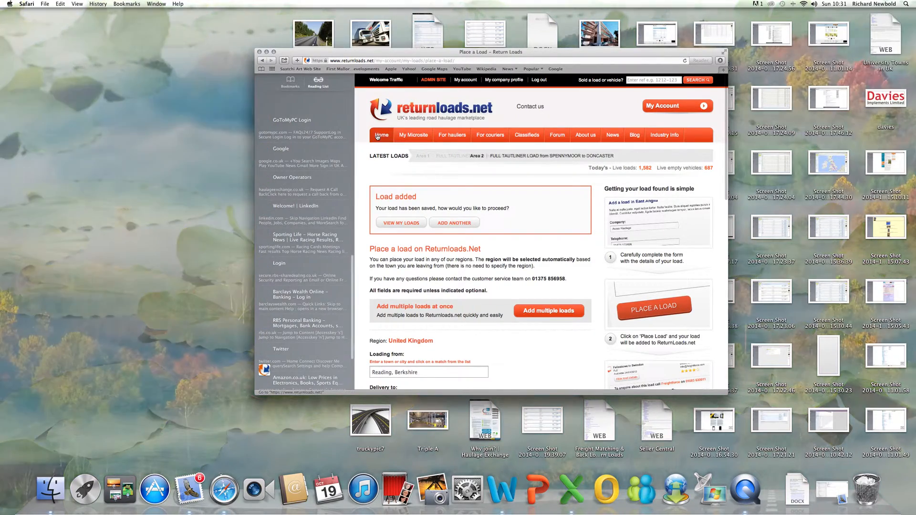
# View the London-region load list on the home page showing the new Reading–Birmingham load.
pyautogui.click(382, 135)
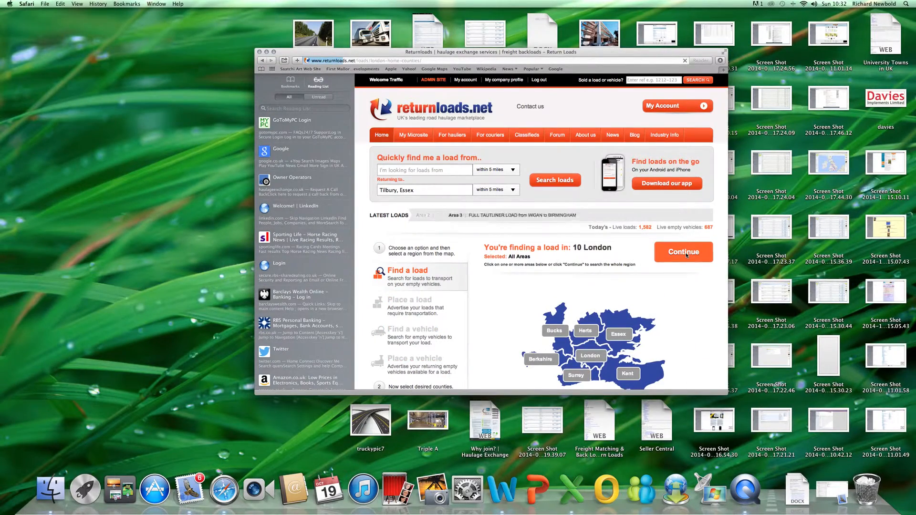
pyautogui.click(682, 252)
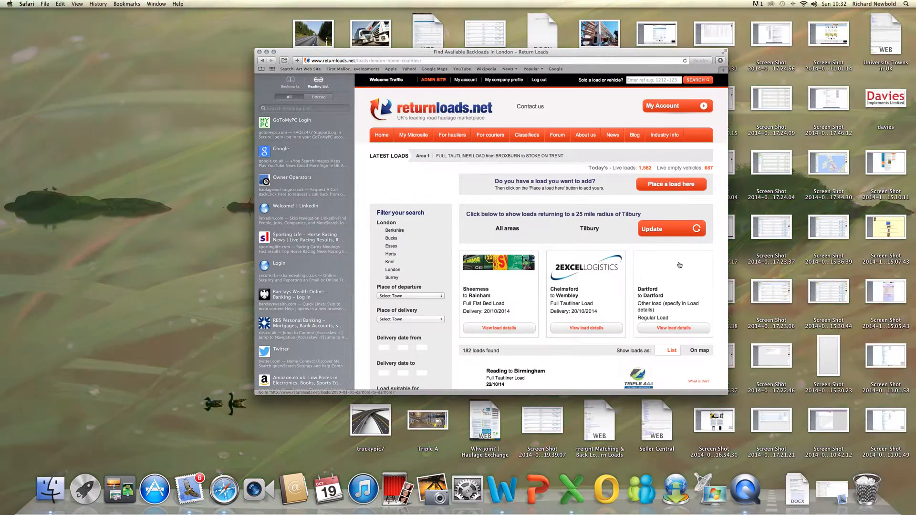
pyautogui.scroll(-3)
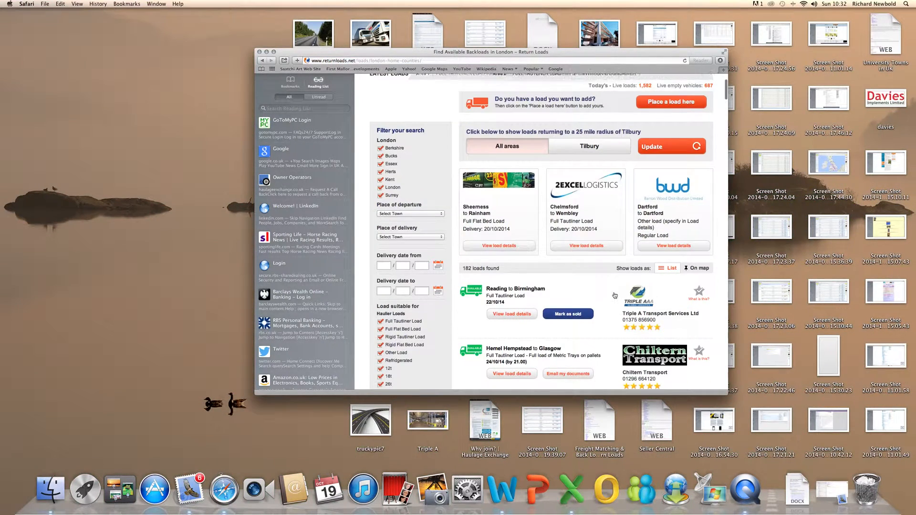